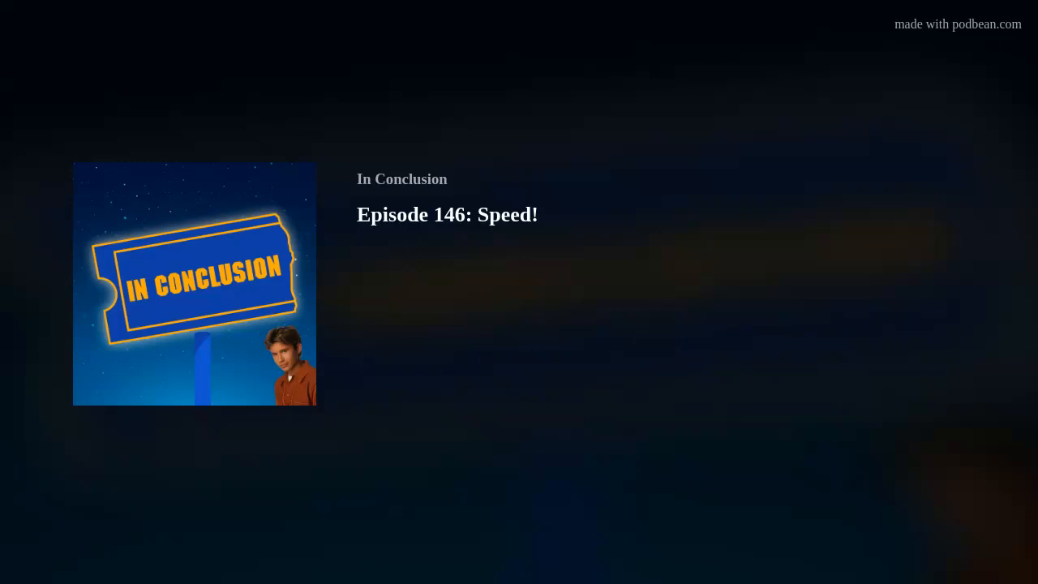
{"action": "left_click", "coordinate": [194, 284]}
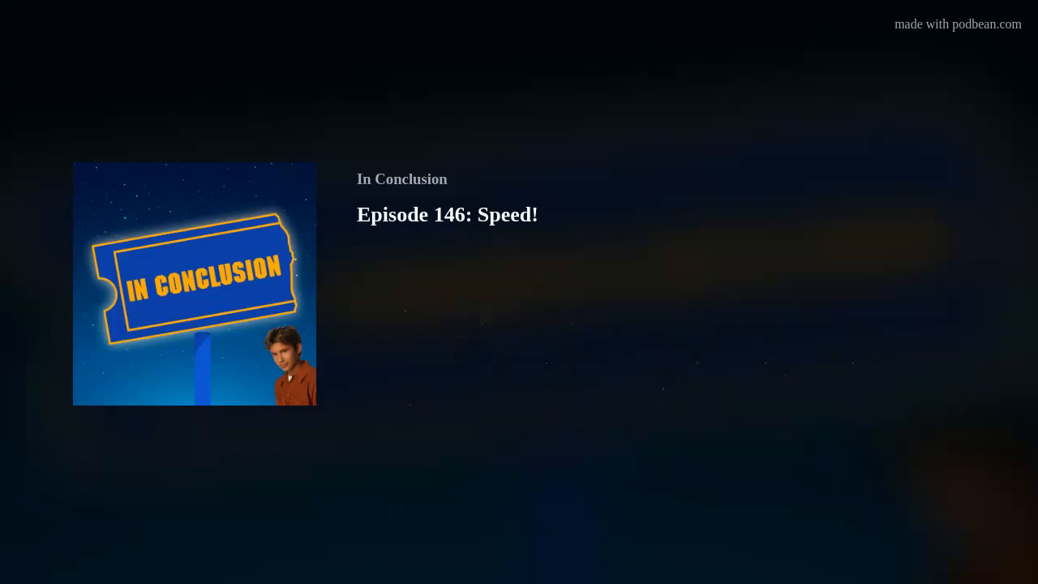
{"action": "left_click", "coordinate": [195, 283]}
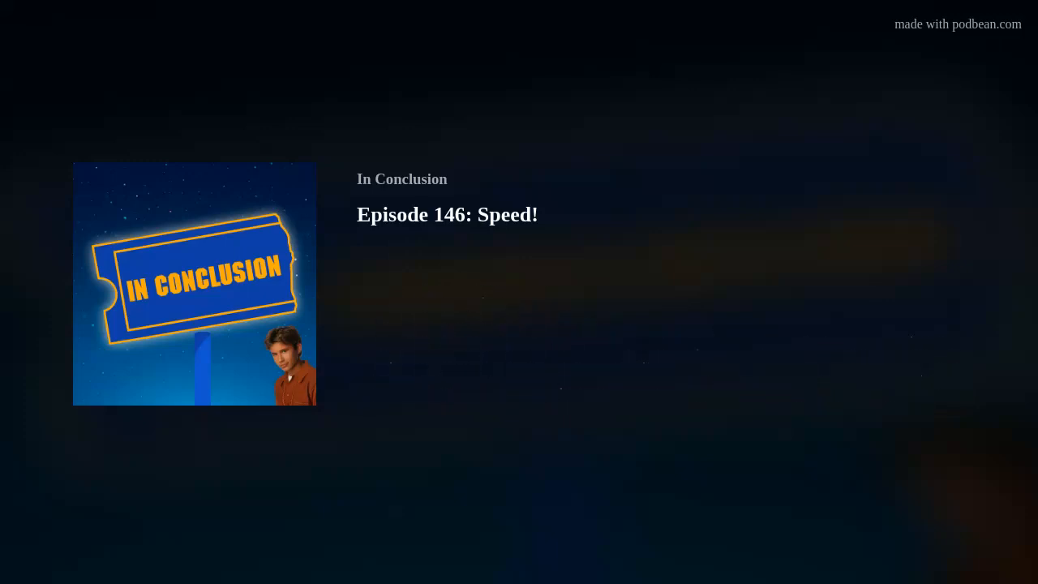
{"action": "left_click", "coordinate": [194, 284]}
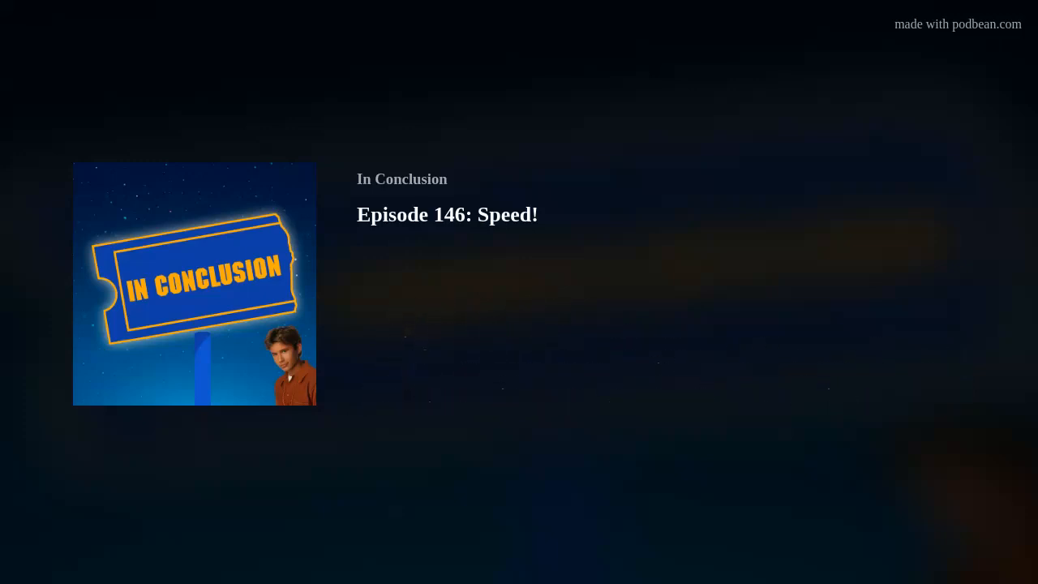
{"action": "left_click", "coordinate": [194, 284]}
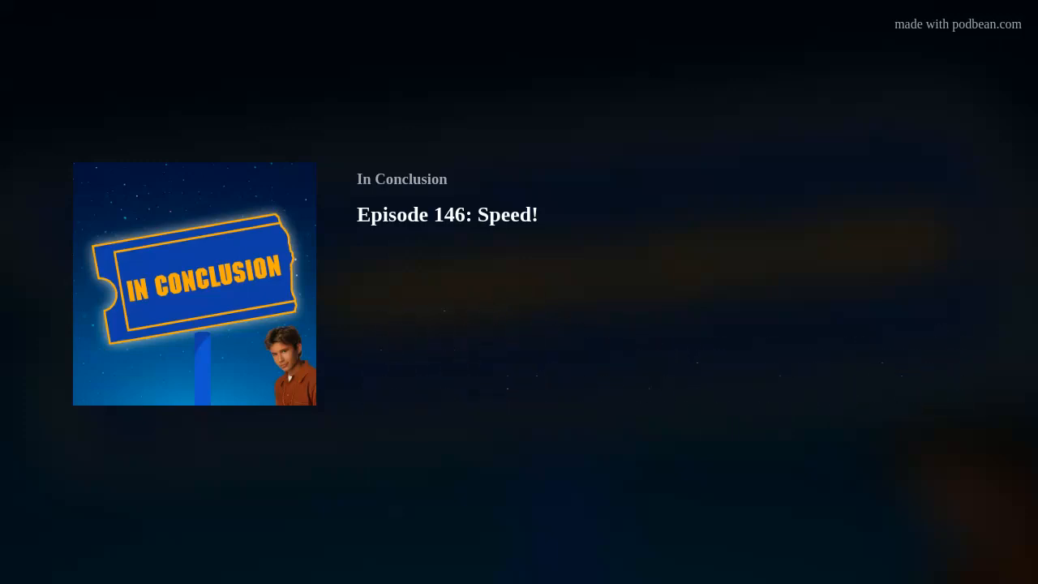
{"action": "left_click", "coordinate": [195, 283]}
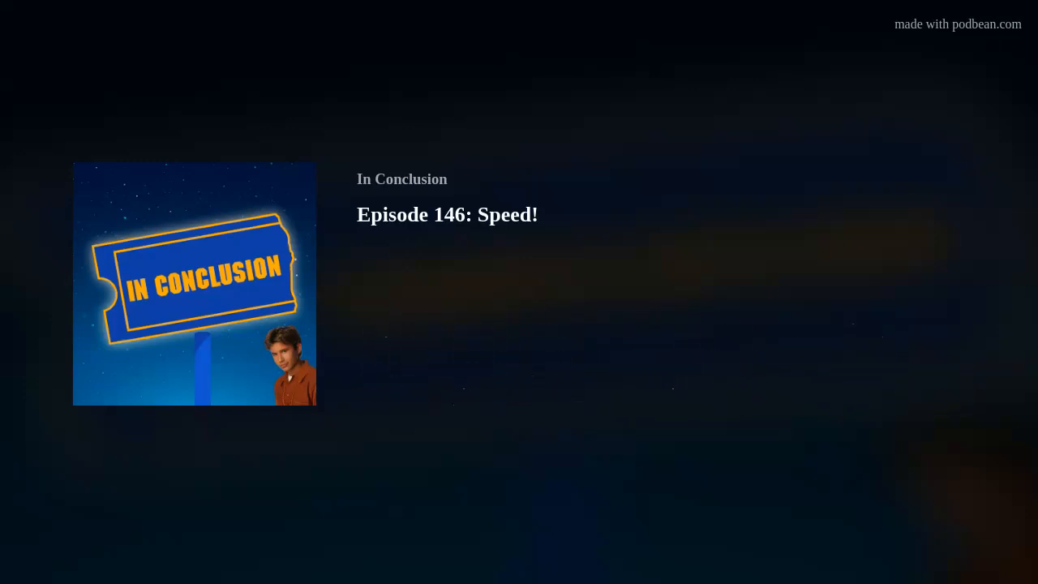
{"action": "left_click", "coordinate": [195, 283]}
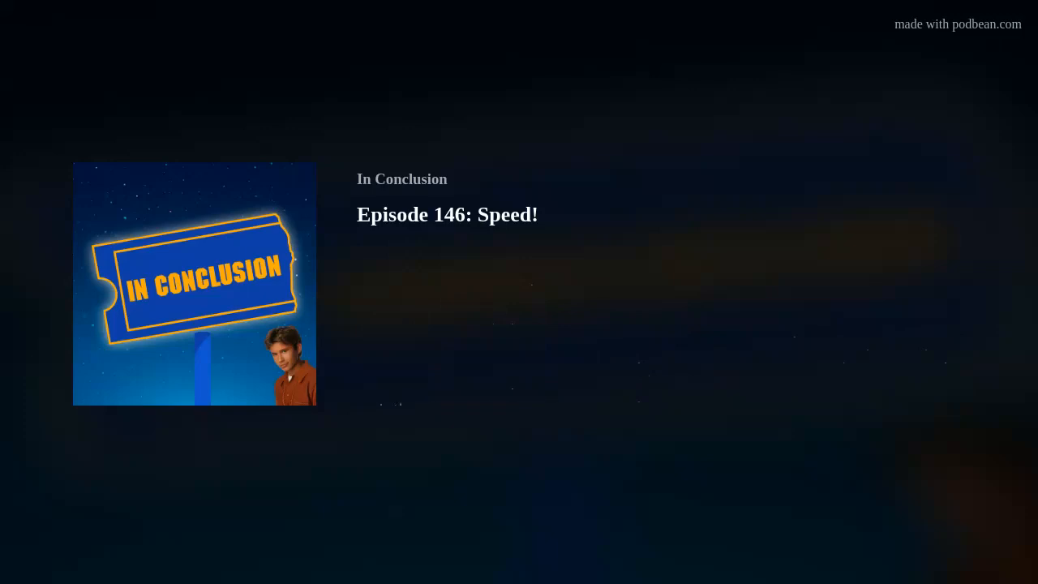
{"action": "left_click", "coordinate": [194, 284]}
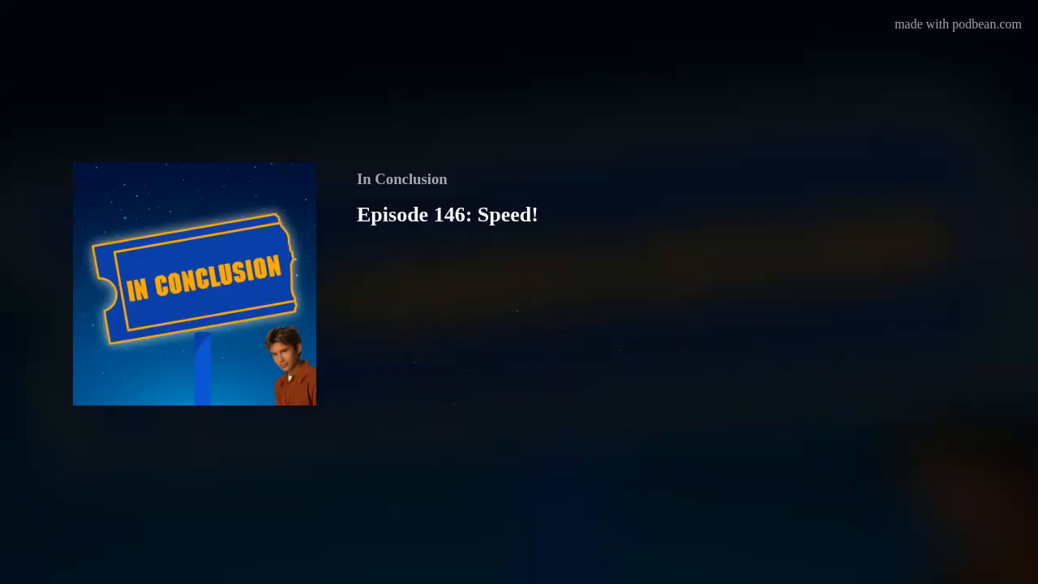
{"action": "left_click", "coordinate": [195, 284]}
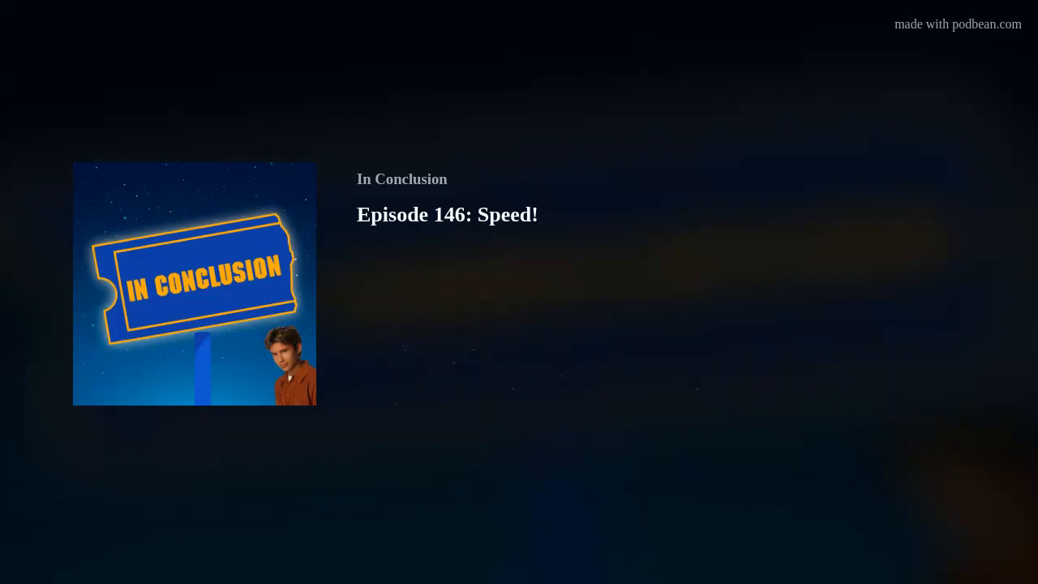
{"action": "left_click", "coordinate": [194, 285]}
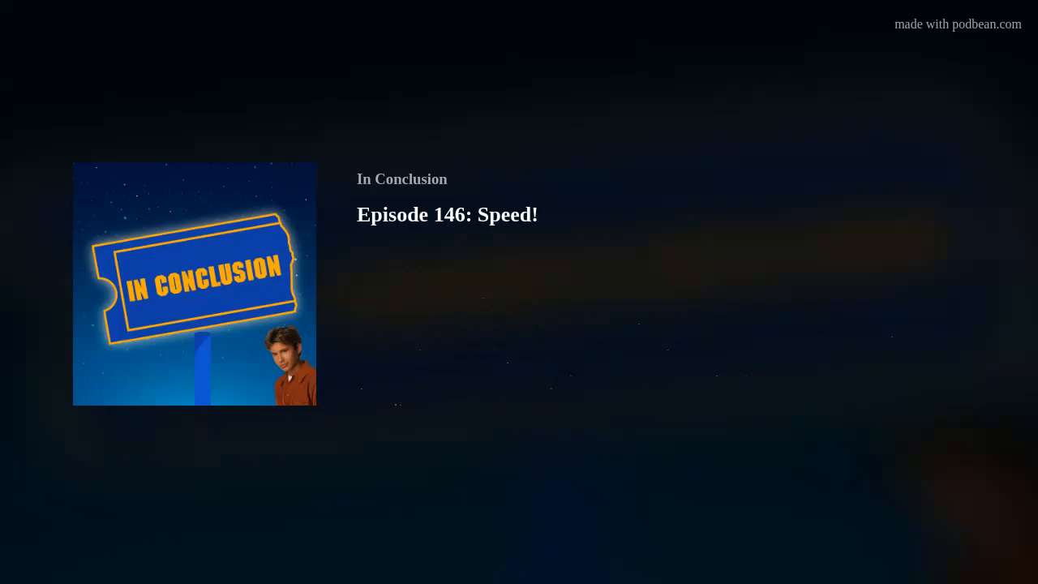
{"action": "left_click", "coordinate": [194, 283]}
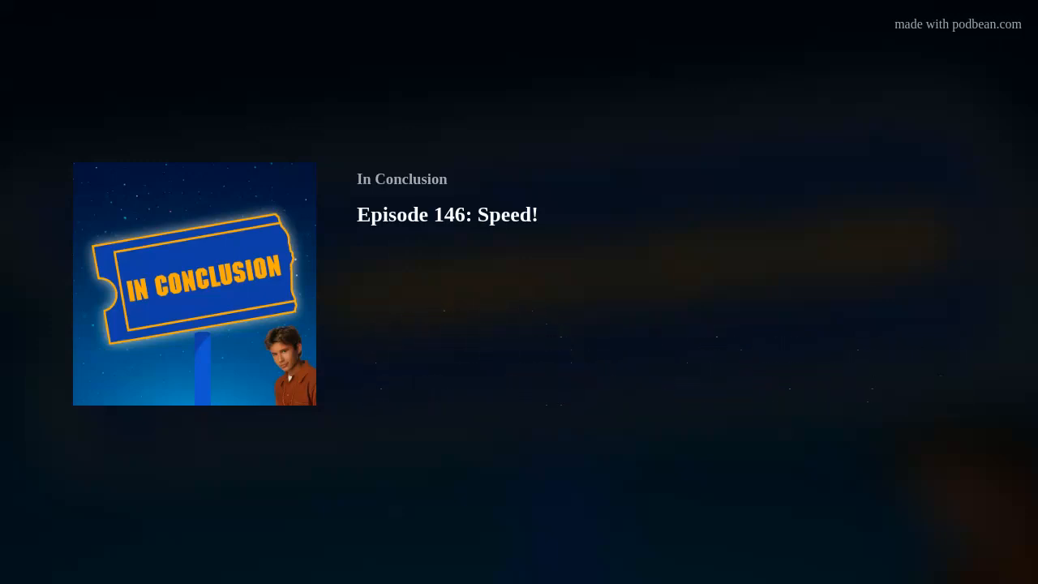
{"action": "left_click", "coordinate": [195, 284]}
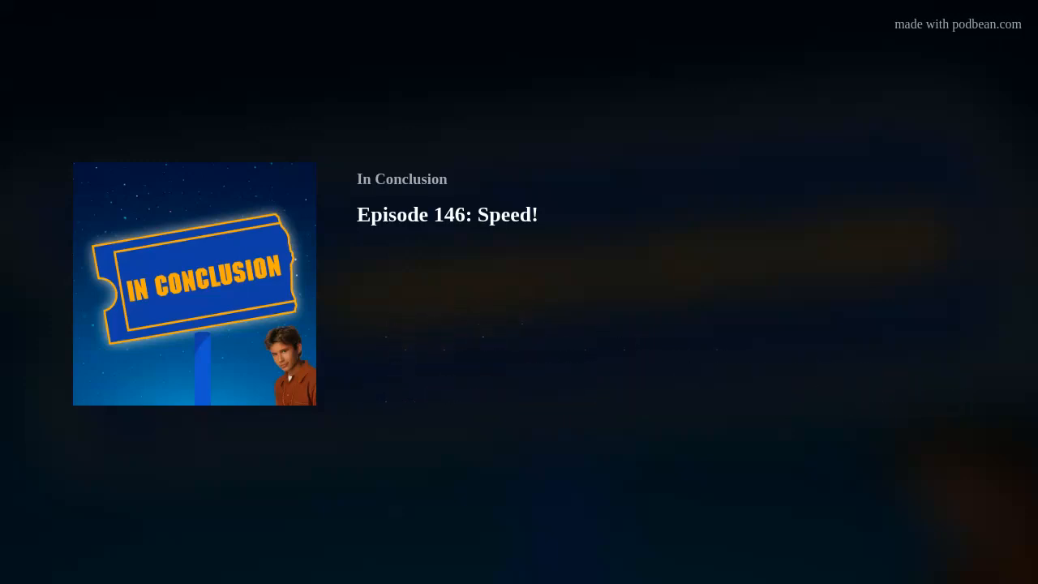
{"action": "left_click", "coordinate": [195, 284]}
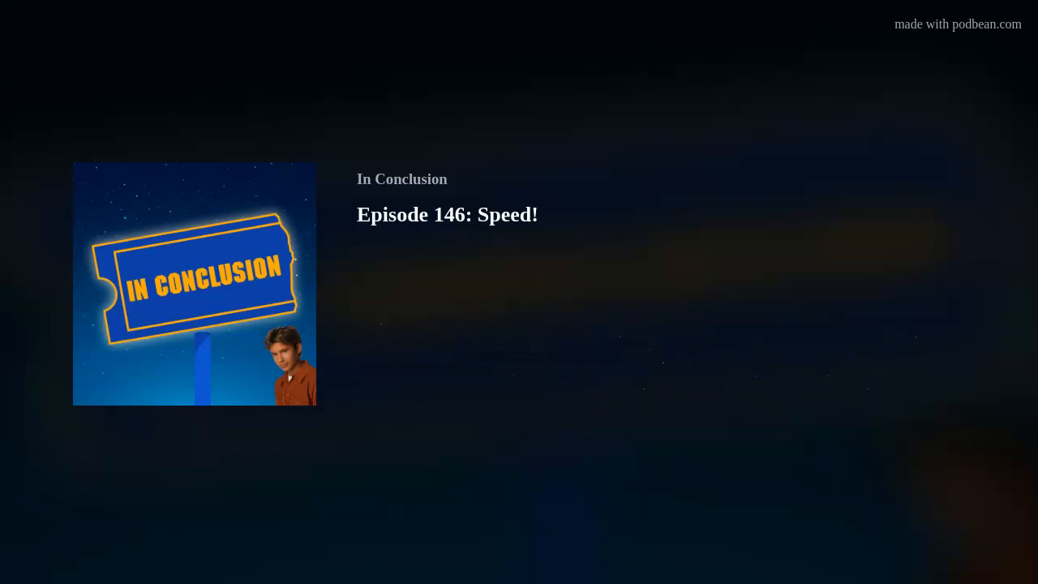
{"action": "left_click", "coordinate": [194, 284]}
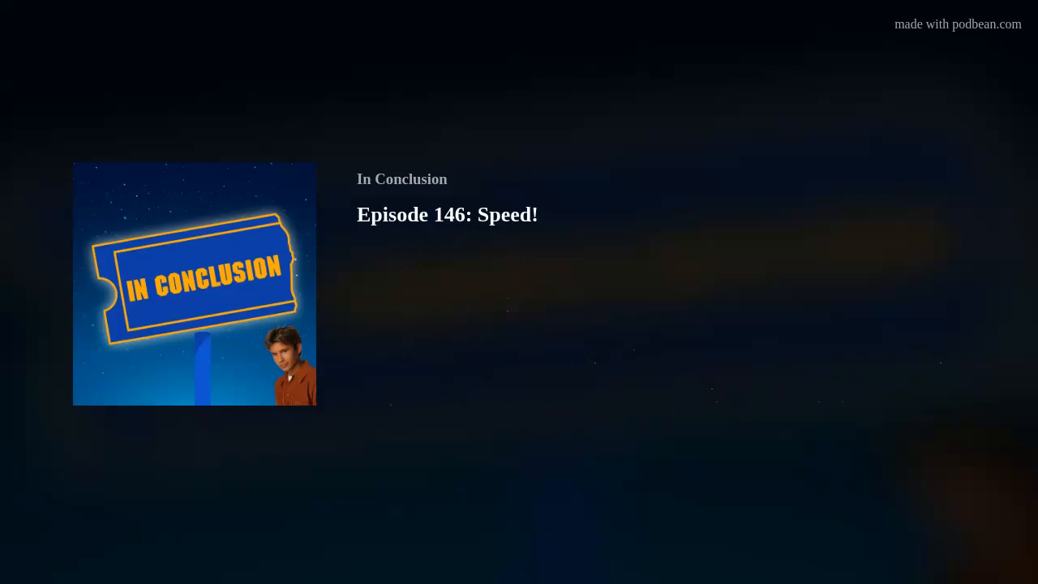
{"action": "left_click", "coordinate": [194, 283]}
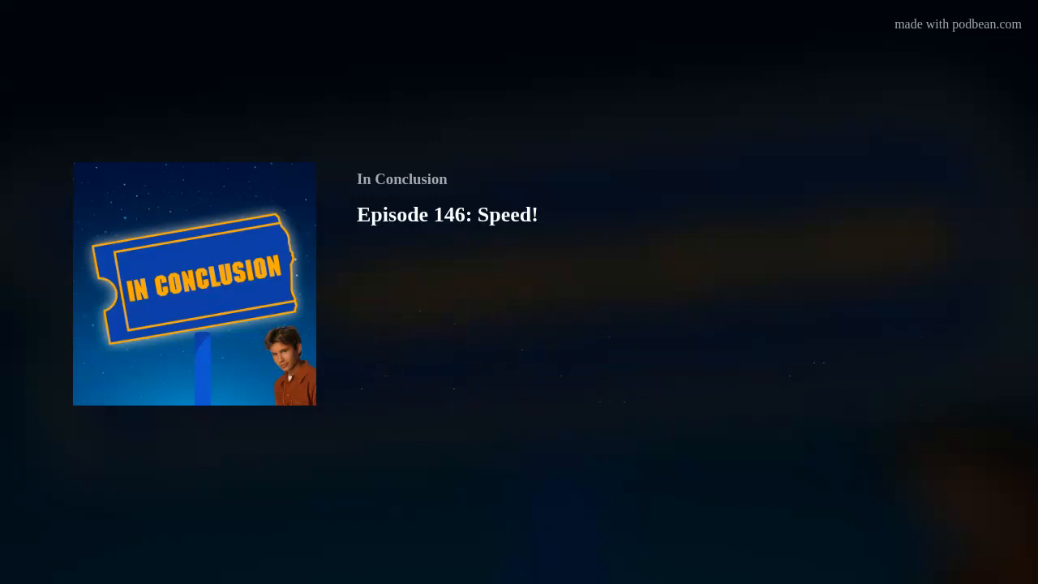
{"action": "left_click", "coordinate": [195, 284]}
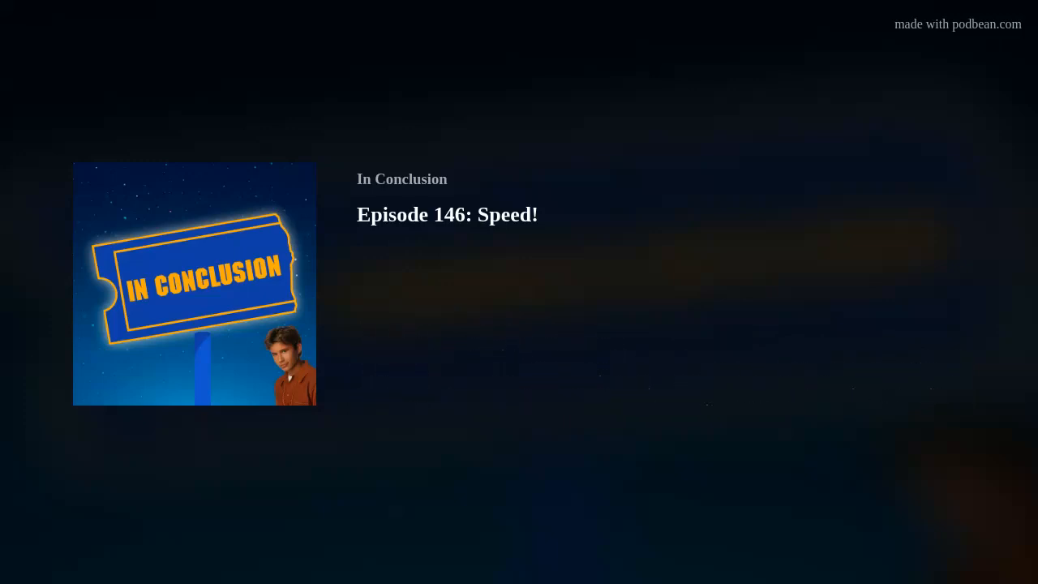
{"action": "left_click", "coordinate": [195, 284]}
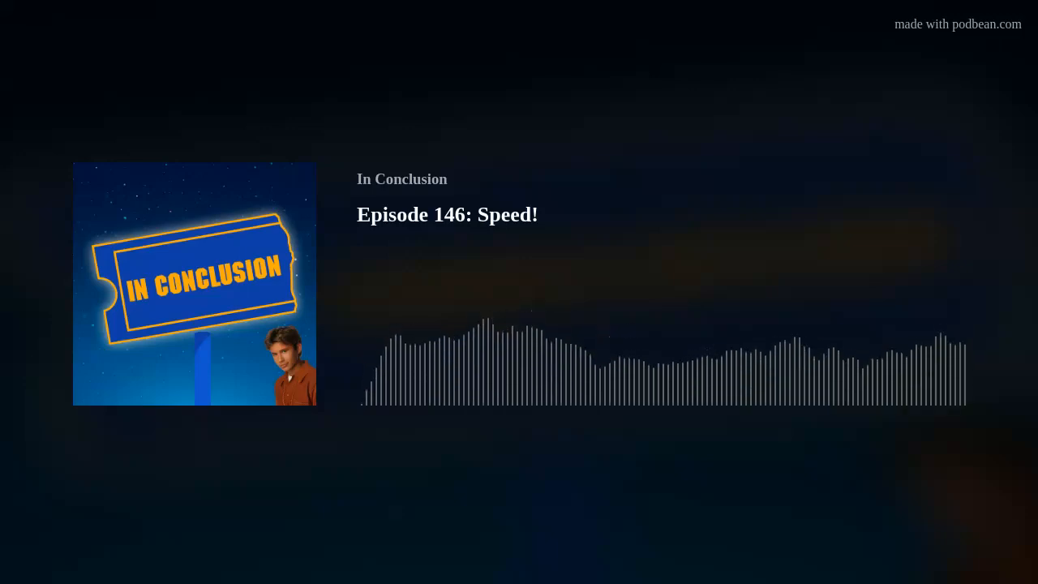